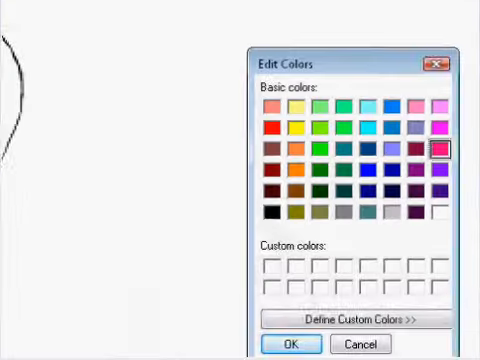
Step: Confirm pink as the drawing colour in Edit Colors
left_click(290, 343)
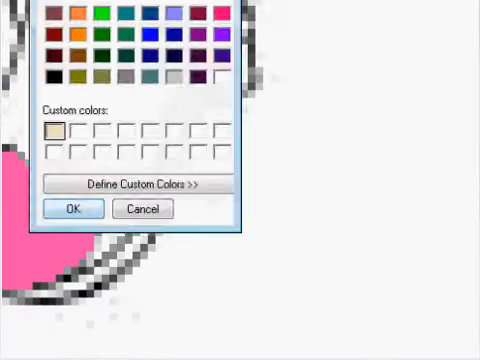
Step: Accept the custom pale beige skin tone as the drawing colour
left_click(70, 209)
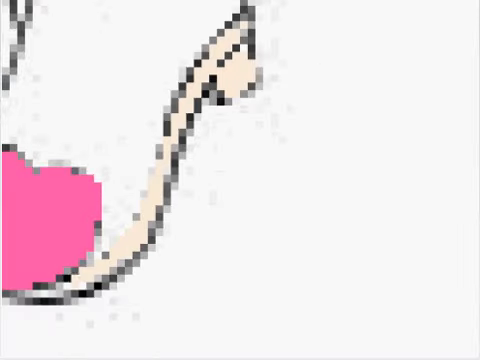